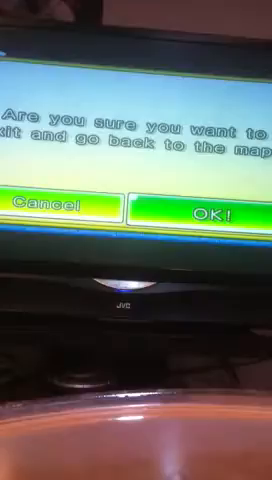
click(210, 210)
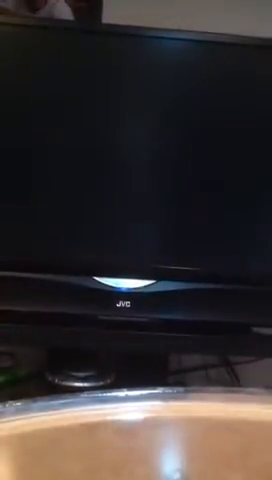